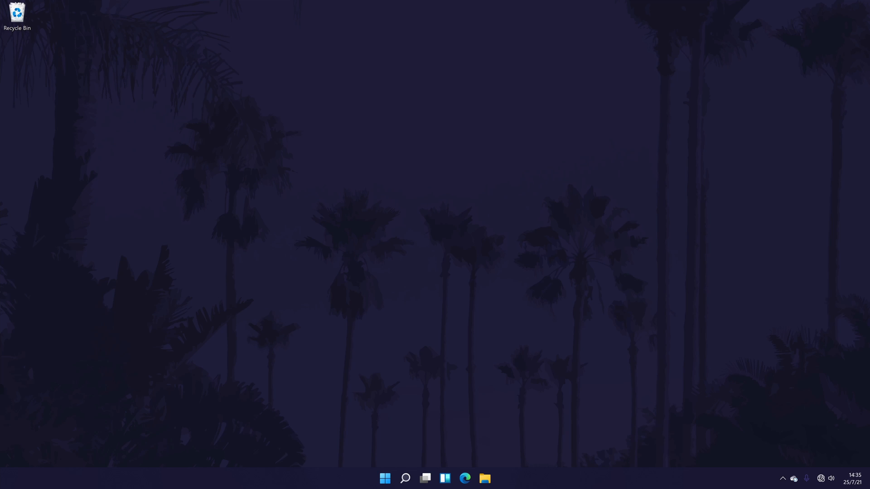
- Find Settings through the system search and launch it
left_click(405, 478)
type("settings")
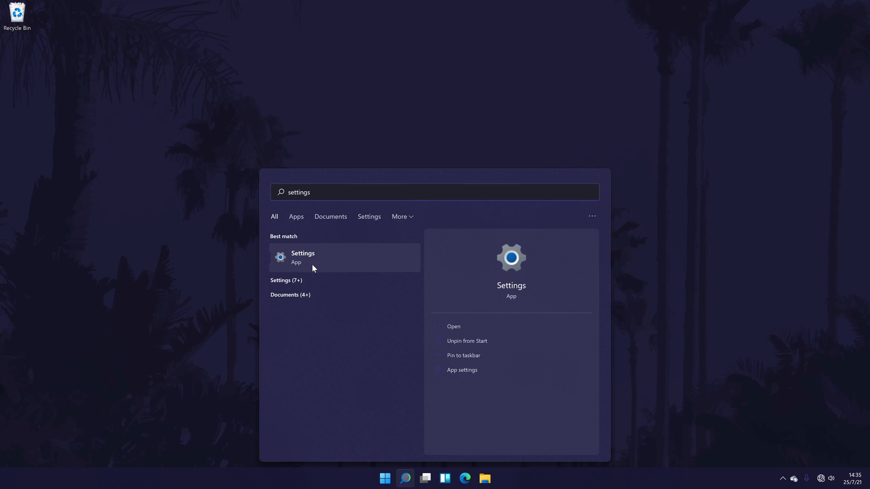
left_click(302, 258)
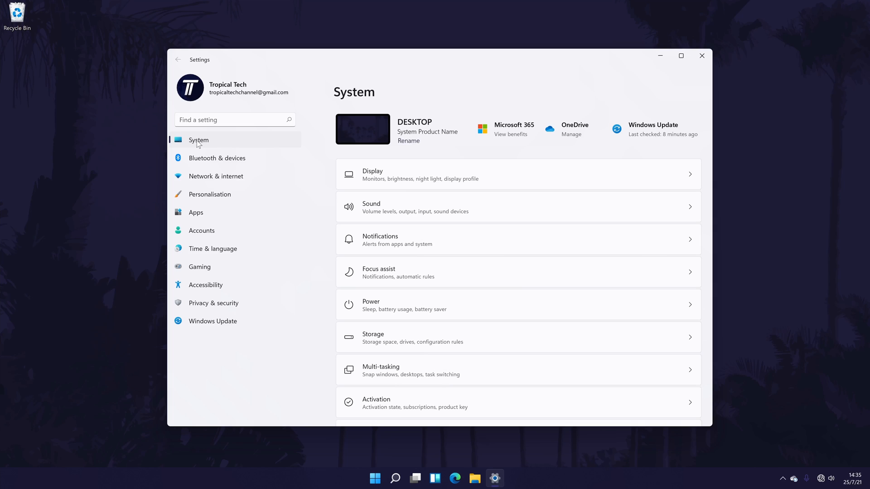
mouse_move(201, 143)
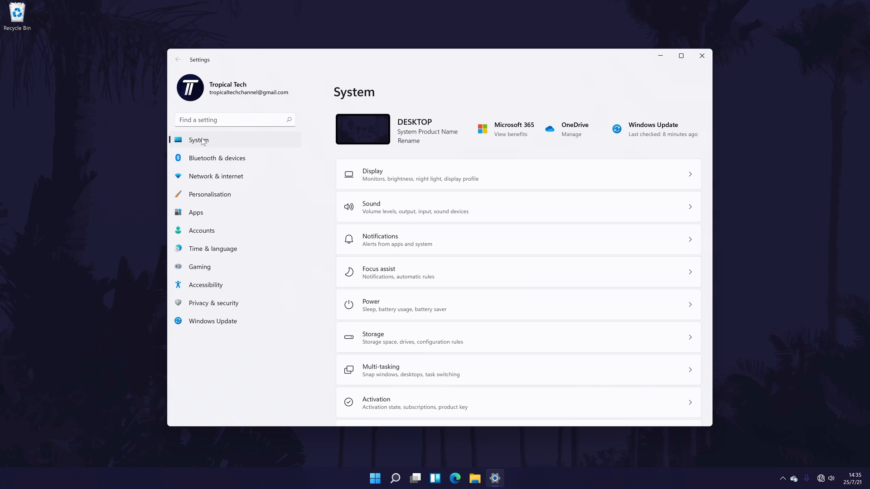
mouse_move(441, 207)
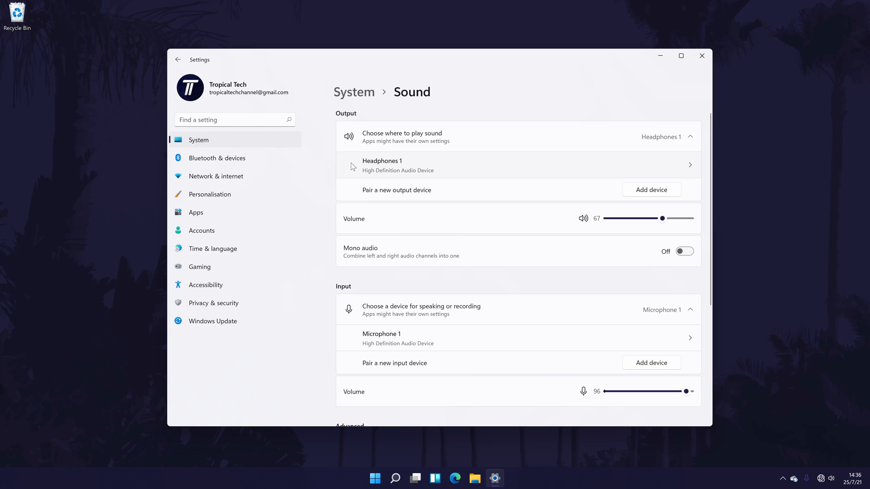
mouse_move(439, 155)
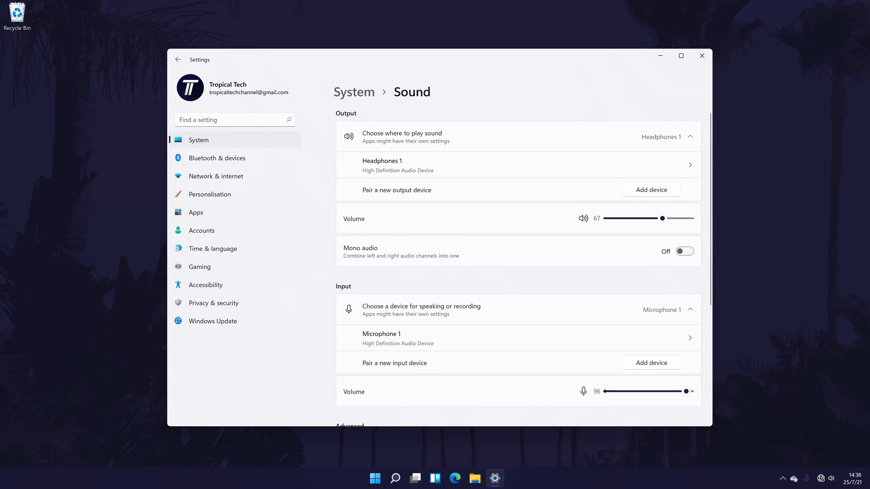
- Review All sound devices and Digital Audio (S/PDIF) properties, then close Settings
scroll("down", 3)
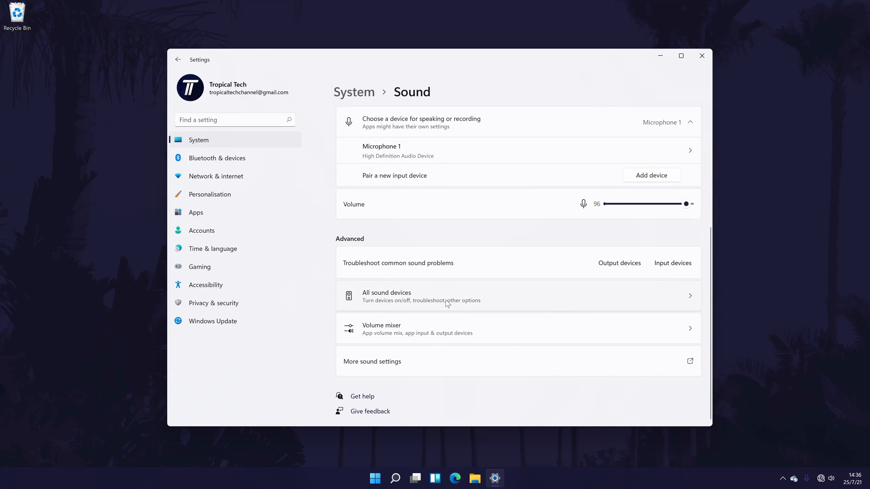
left_click(385, 296)
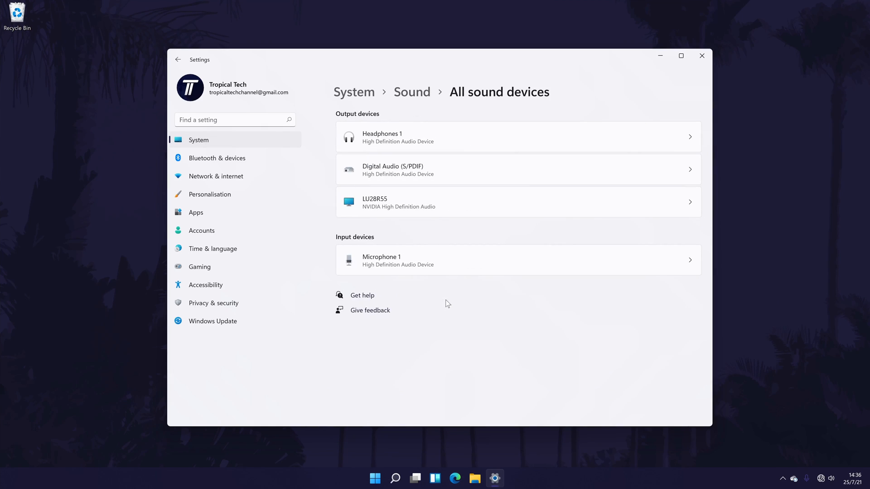
left_click(517, 169)
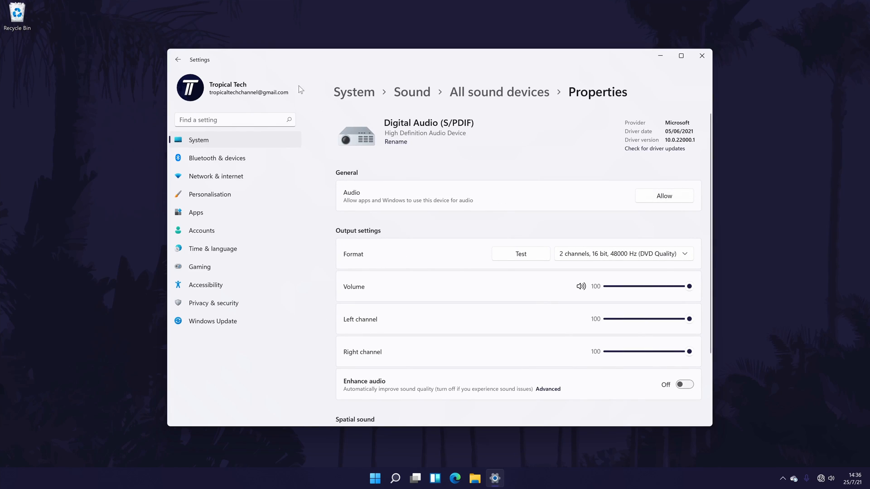
left_click(178, 60)
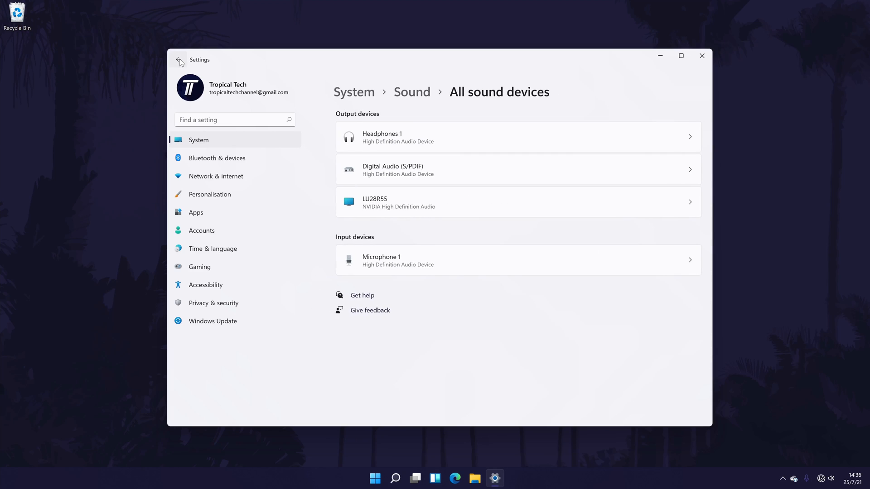
left_click(178, 60)
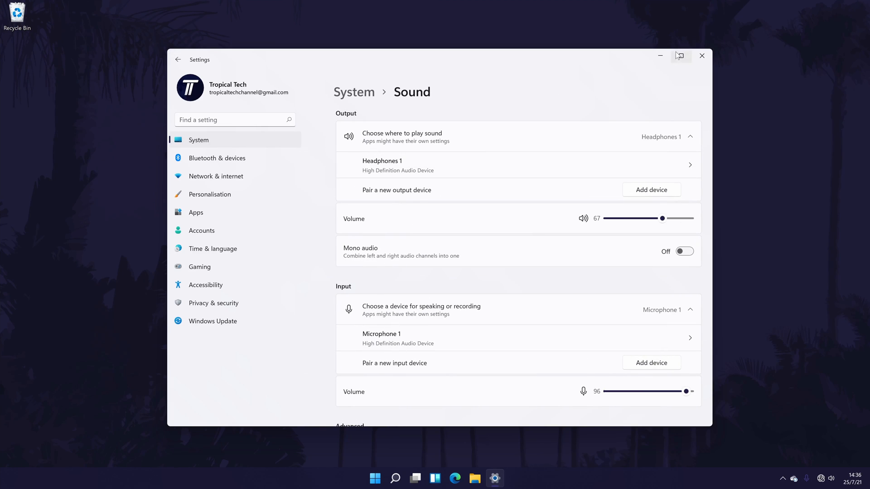
left_click(701, 55)
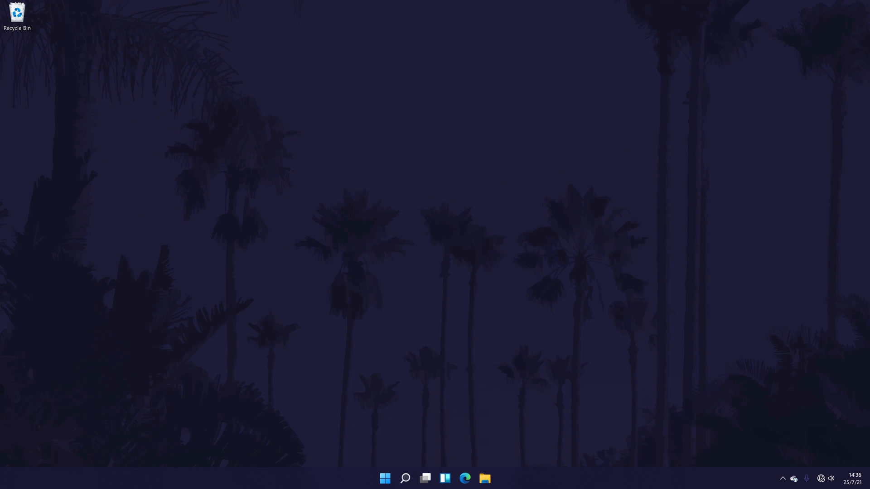
- Search 'control Panel', launch it, and open Sound under Hardware and Sound
left_click(405, 478)
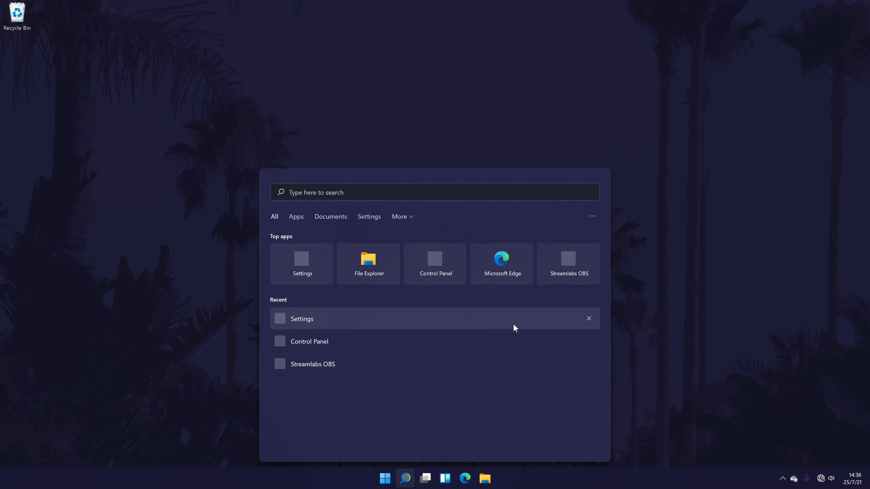
type("control Panel")
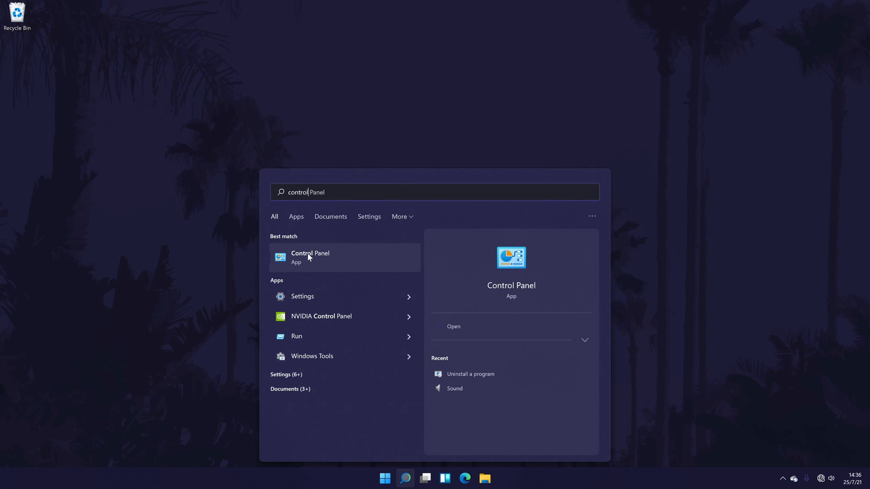
left_click(309, 257)
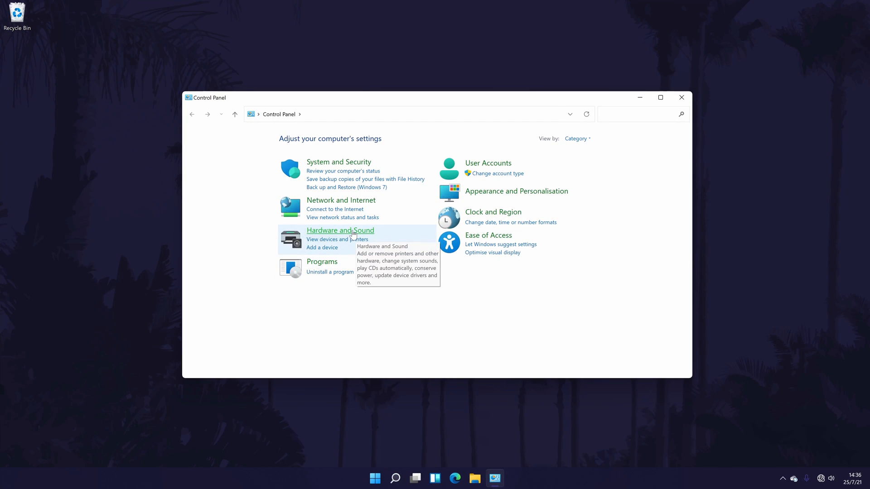
left_click(339, 231)
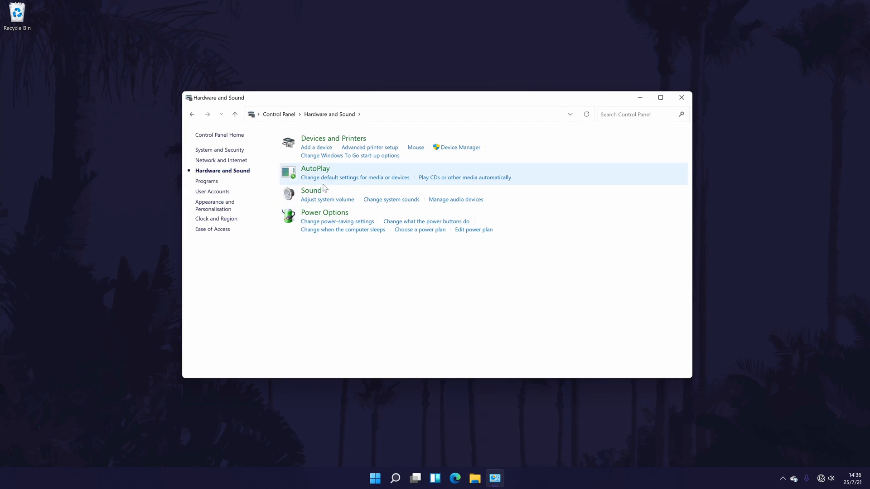
mouse_move(311, 190)
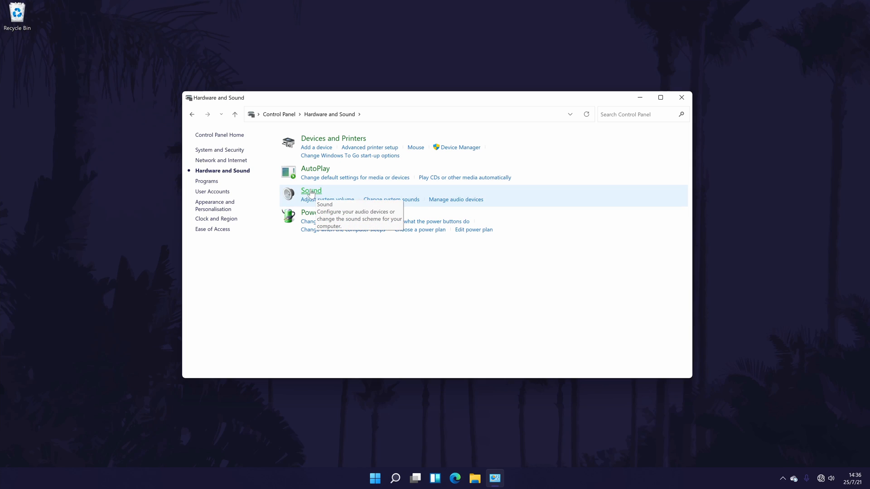
left_click(311, 190)
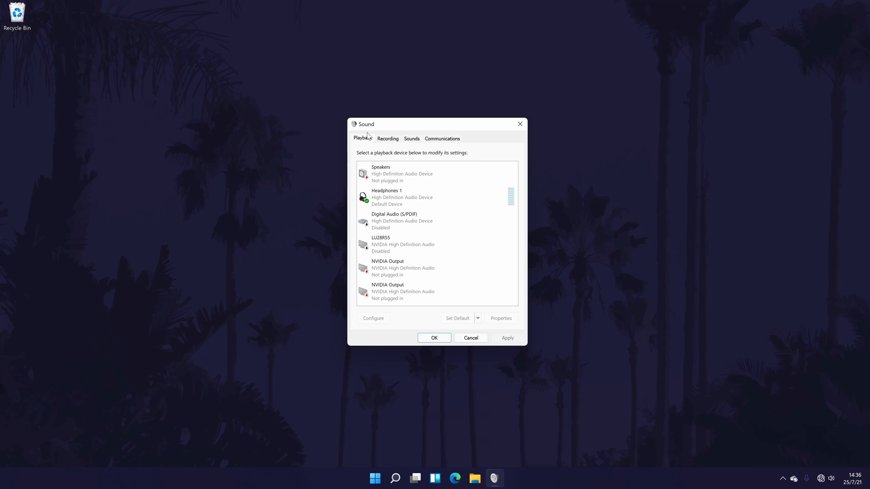
left_click(418, 197)
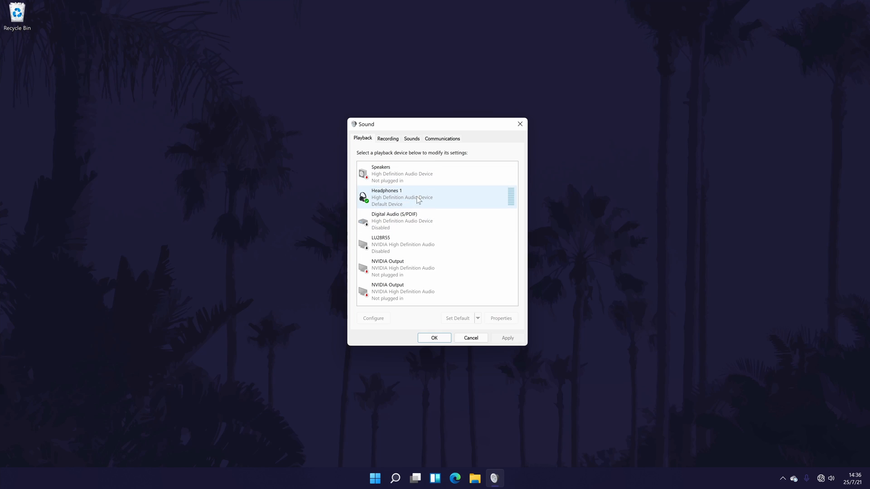
right_click(394, 220)
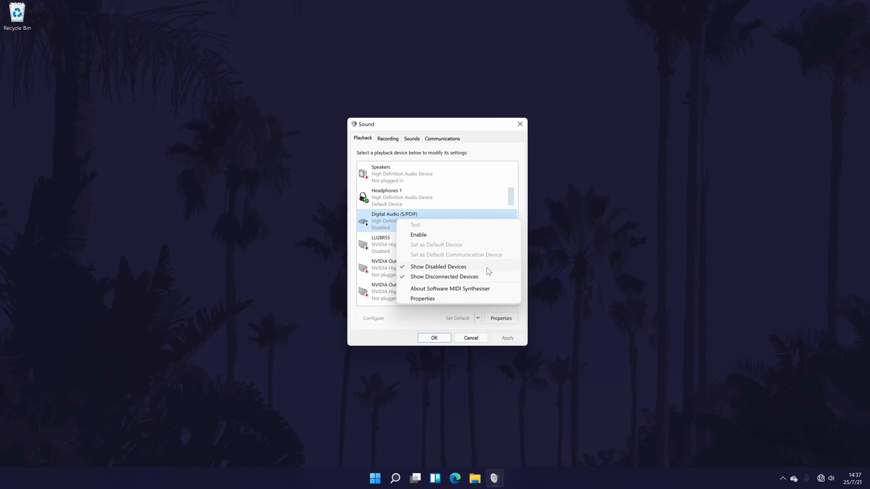
mouse_move(421, 235)
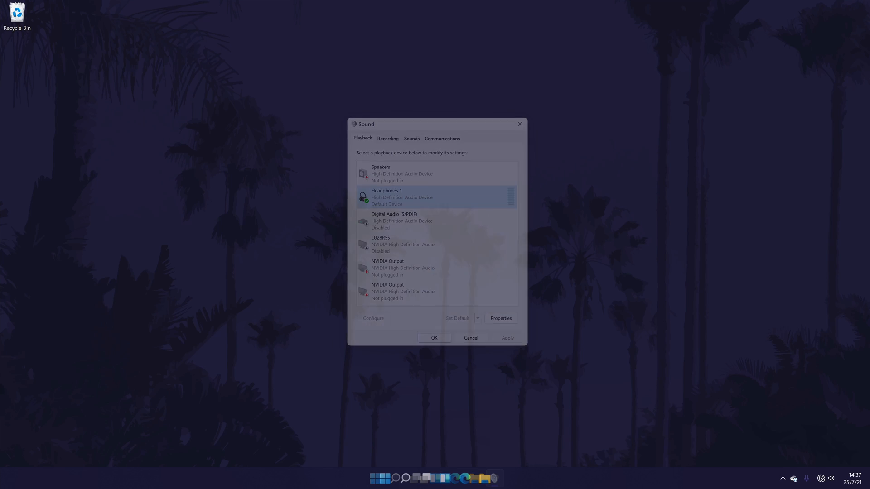
- Close the Sound dialog and launch Device Manager from Windows Search
left_click(434, 338)
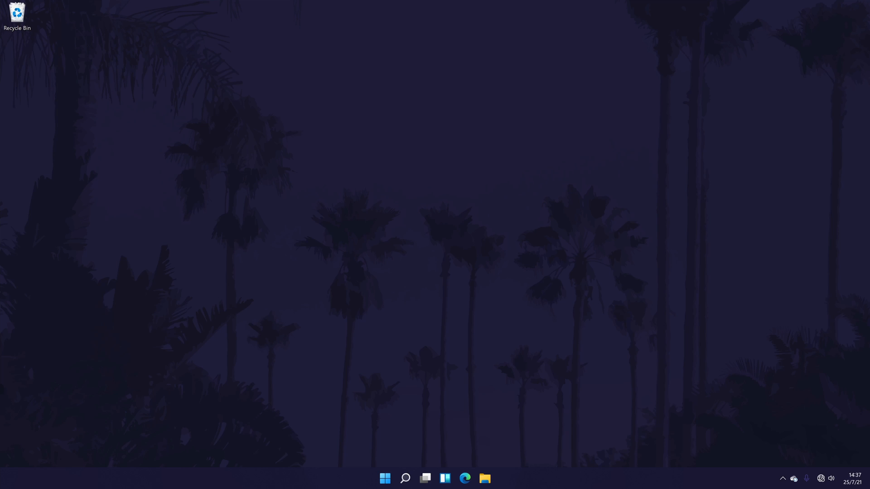
mouse_move(647, 480)
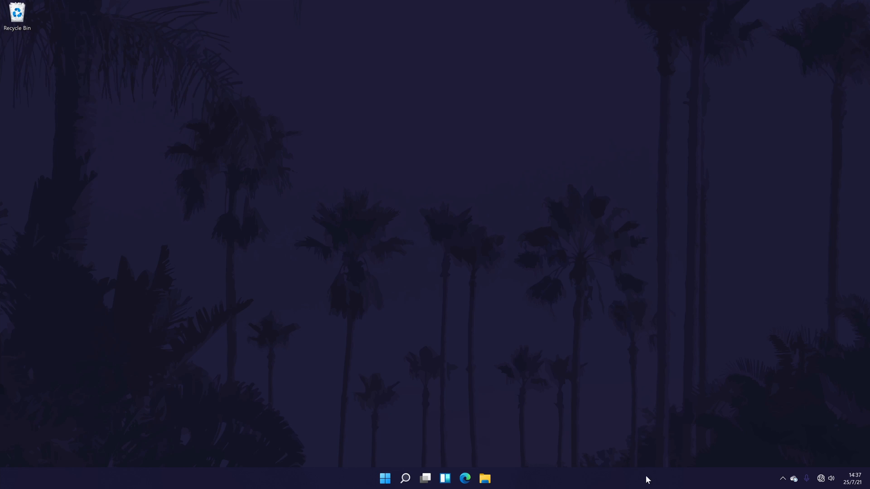
left_click(405, 478)
type("device")
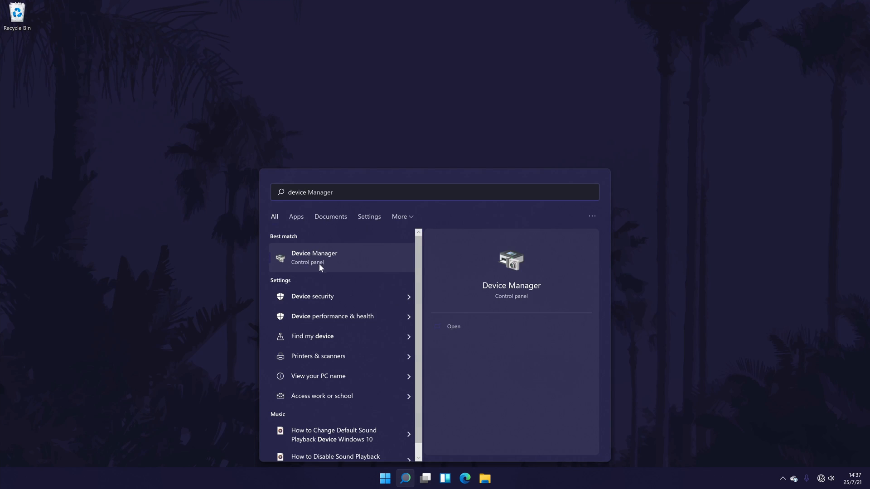
left_click(313, 257)
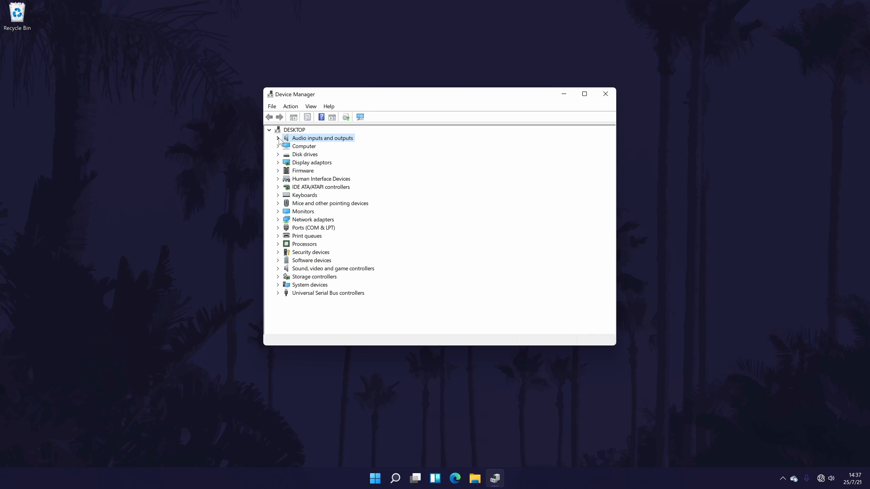
- Start a driver update from Headphones 1's Driver tab and choose a search option
left_click(278, 138)
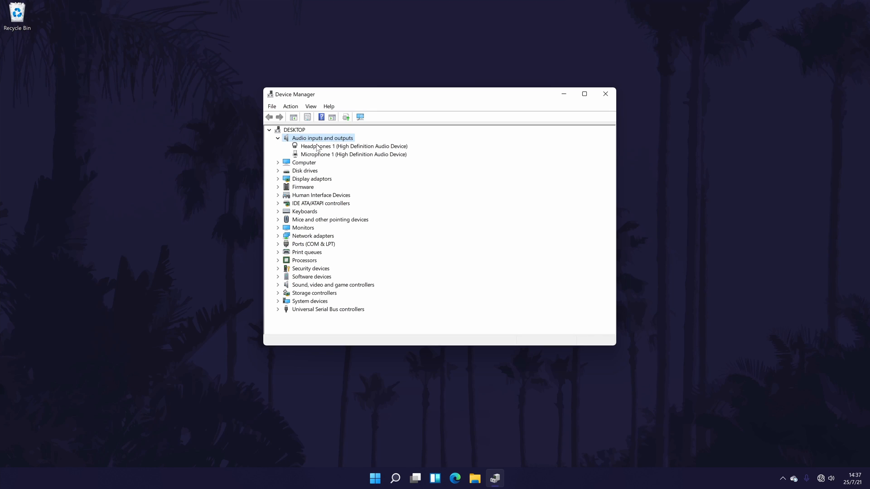
left_click(354, 146)
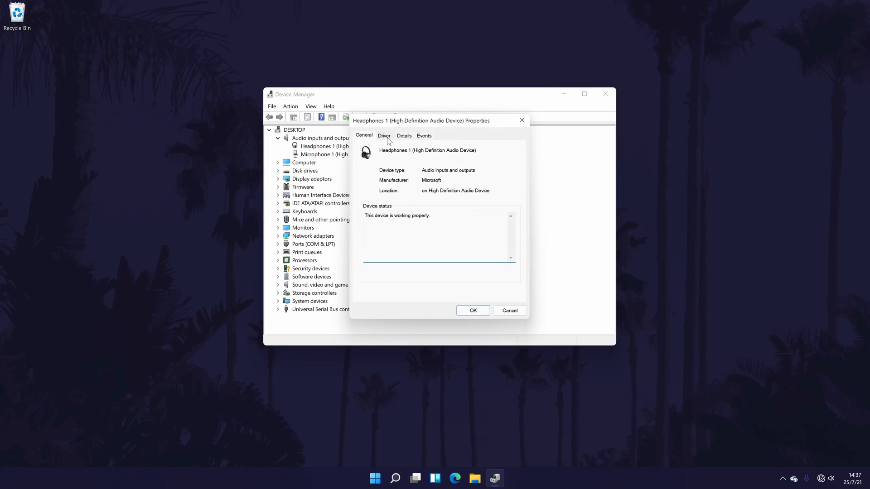
left_click(384, 135)
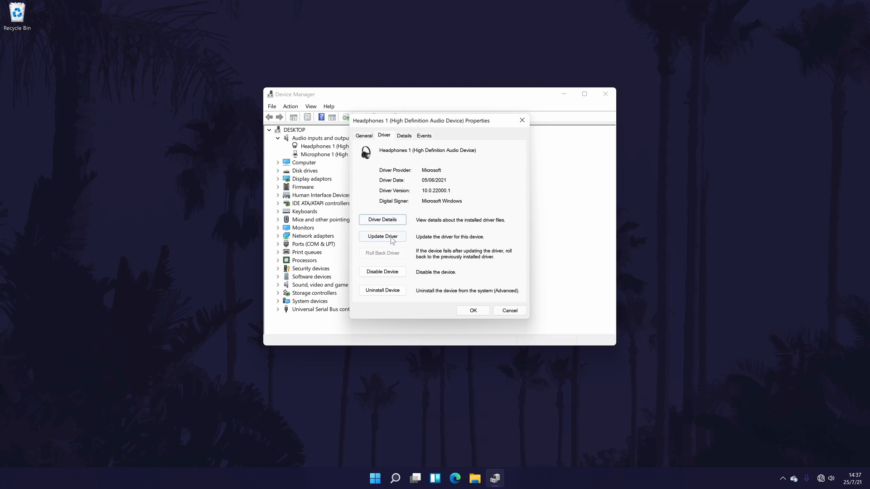
left_click(383, 237)
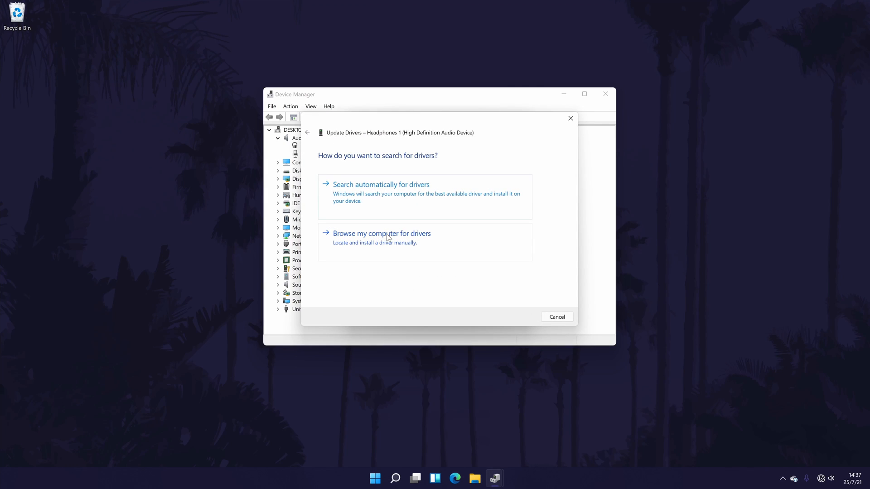
left_click(380, 185)
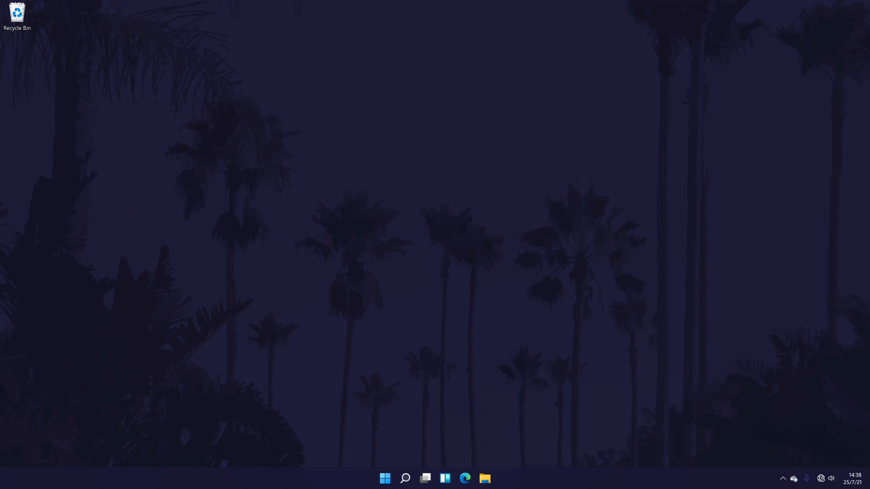
mouse_move(438, 292)
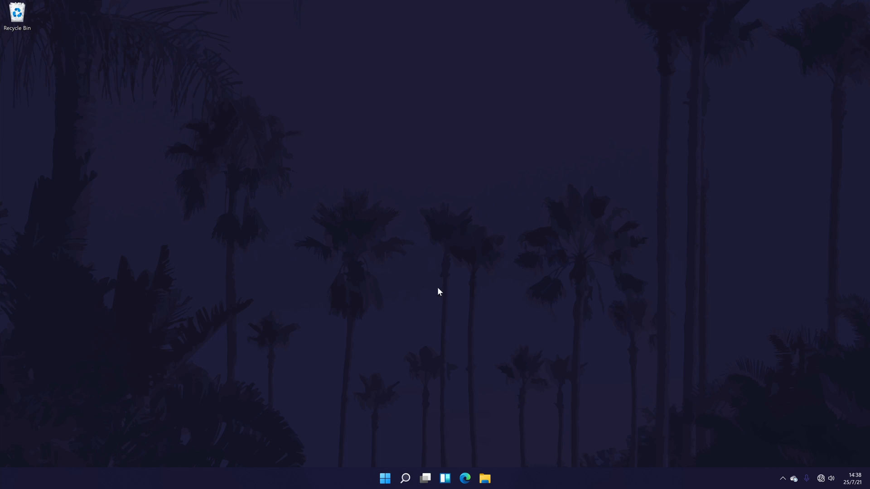
- Reopen Settings via search and run the Playing Audio troubleshooter from Other troubleshooters
type("settings")
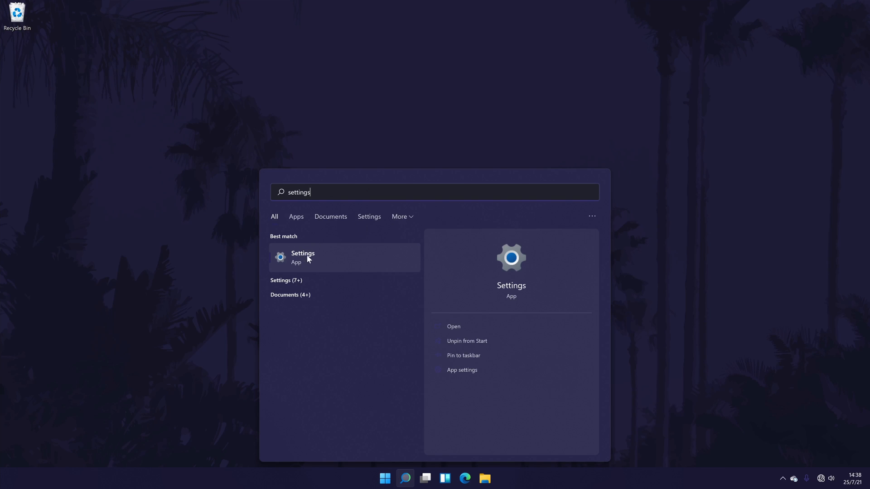
left_click(302, 257)
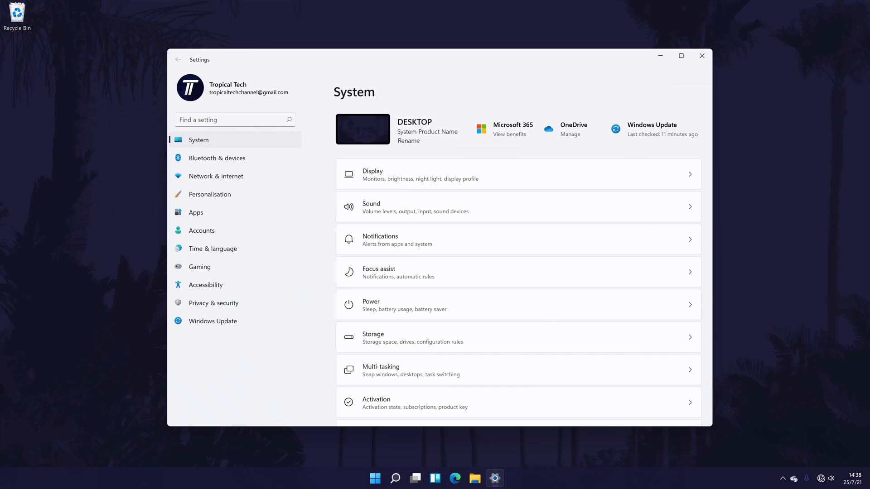
scroll("down", 3)
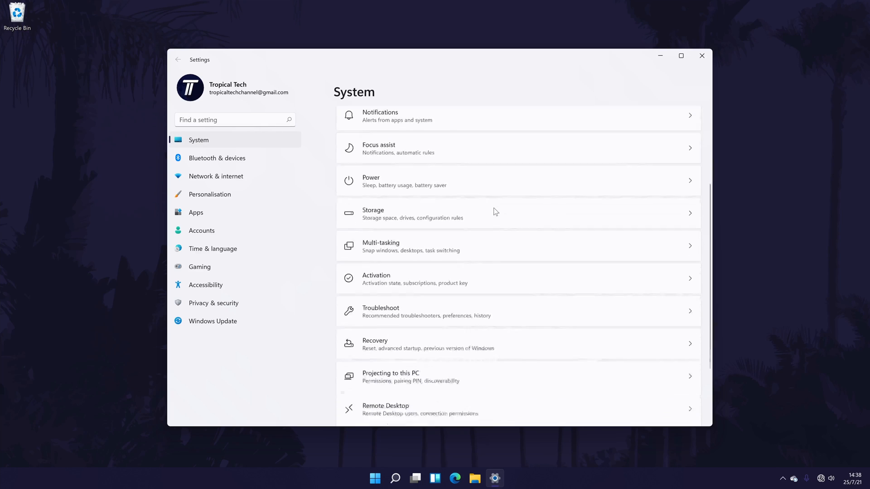
scroll("down", 3)
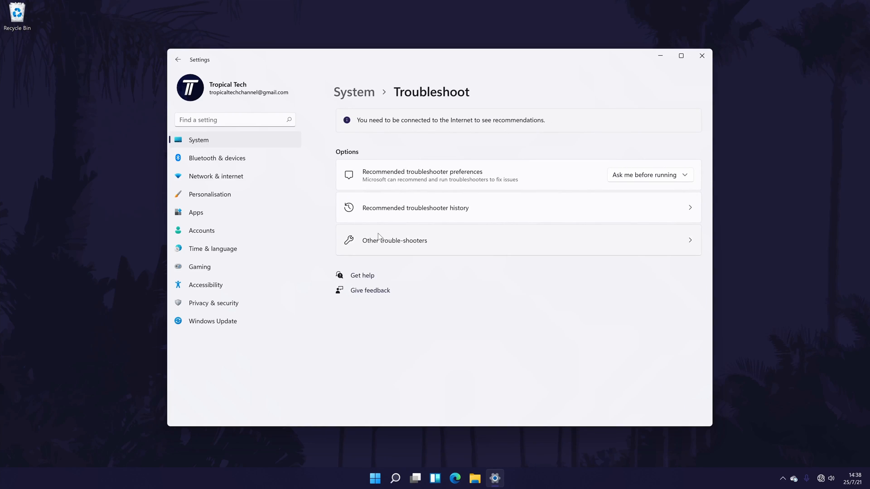
left_click(394, 240)
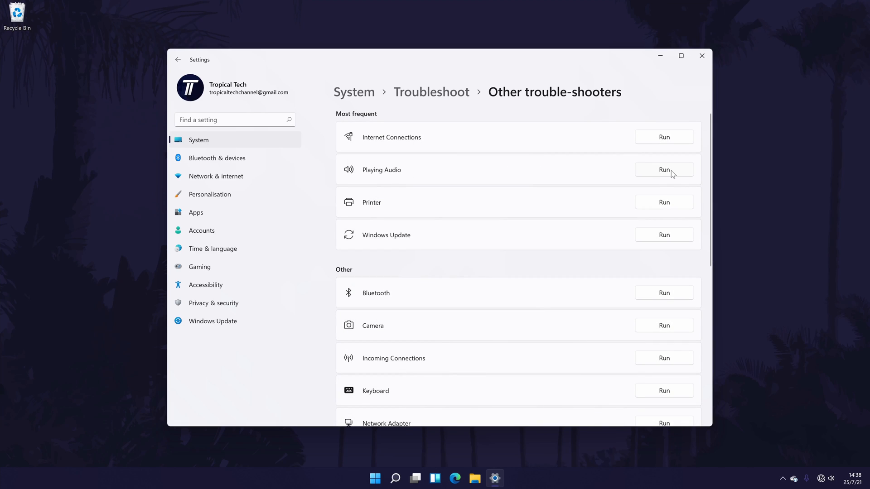
left_click(663, 169)
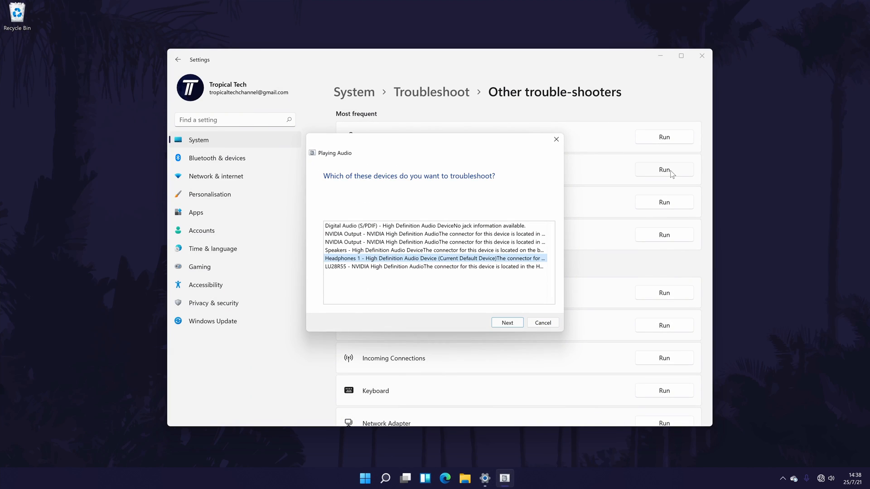
- Choose Headphones 1 as the device for the Playing Audio troubleshooter
left_click(506, 322)
type("settings")
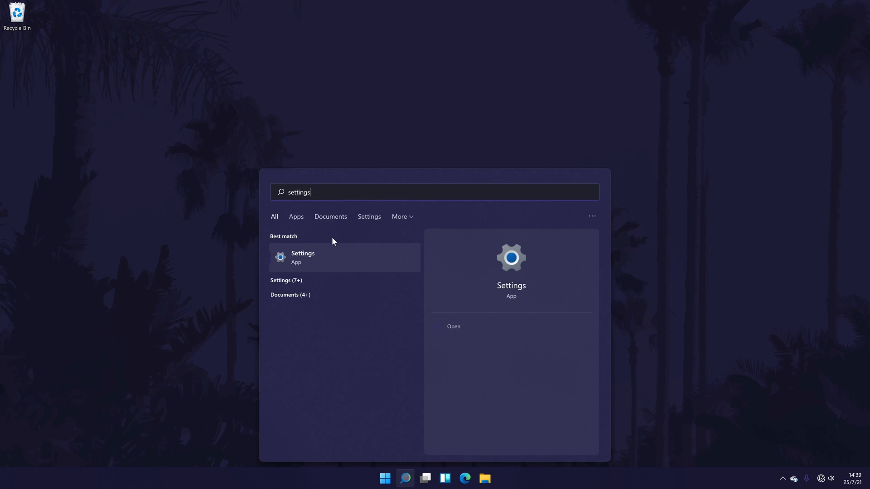
- Launch Settings, check Windows Update until it reports up to date, then close Settings
left_click(302, 257)
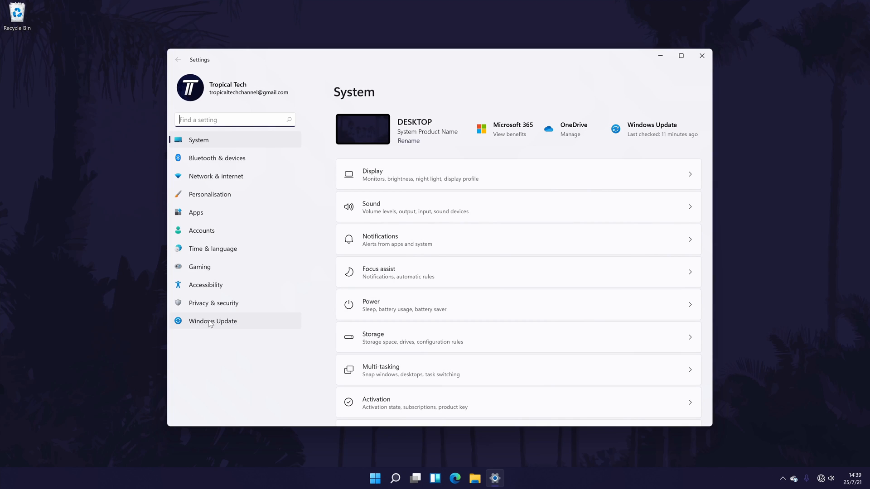
left_click(212, 321)
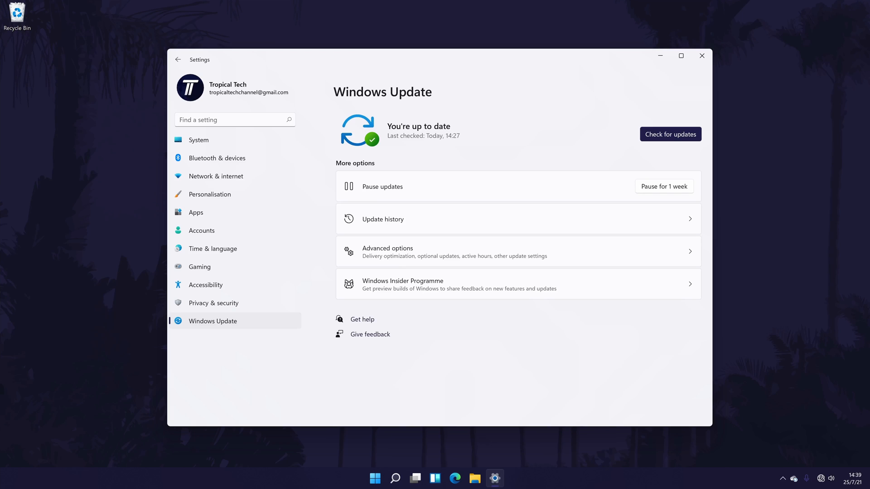
left_click(701, 55)
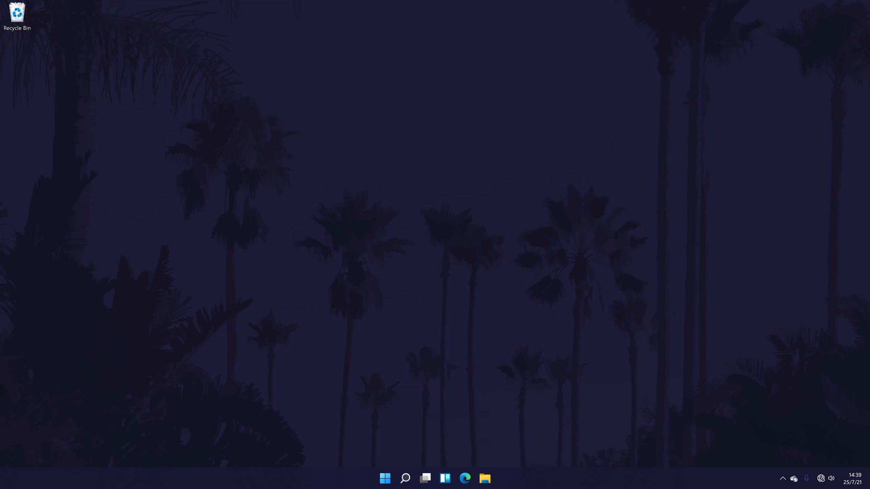
left_click(384, 478)
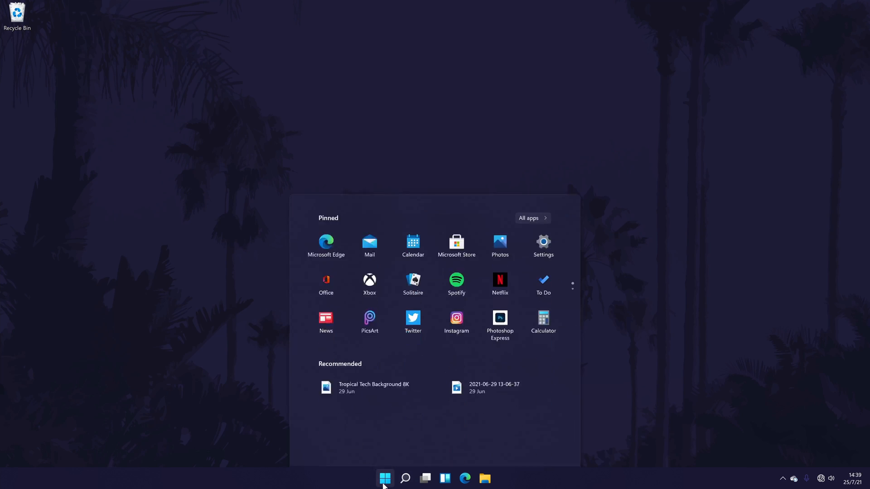
left_click(548, 447)
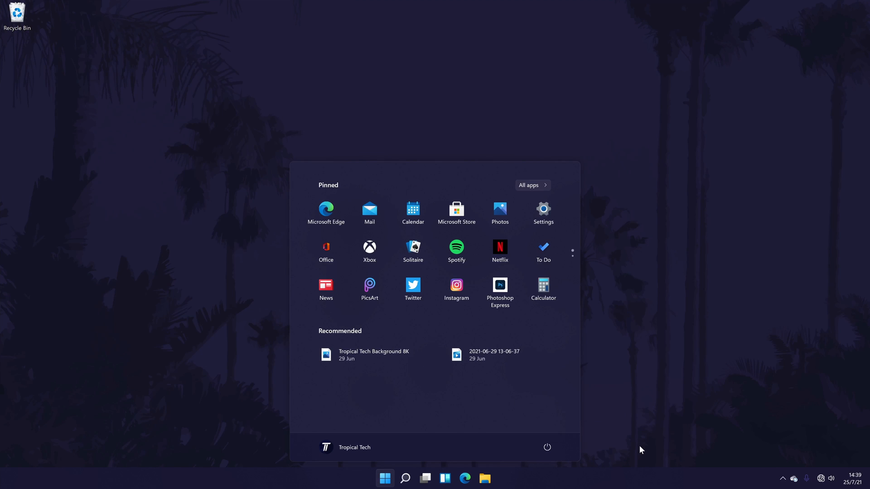
left_click(385, 479)
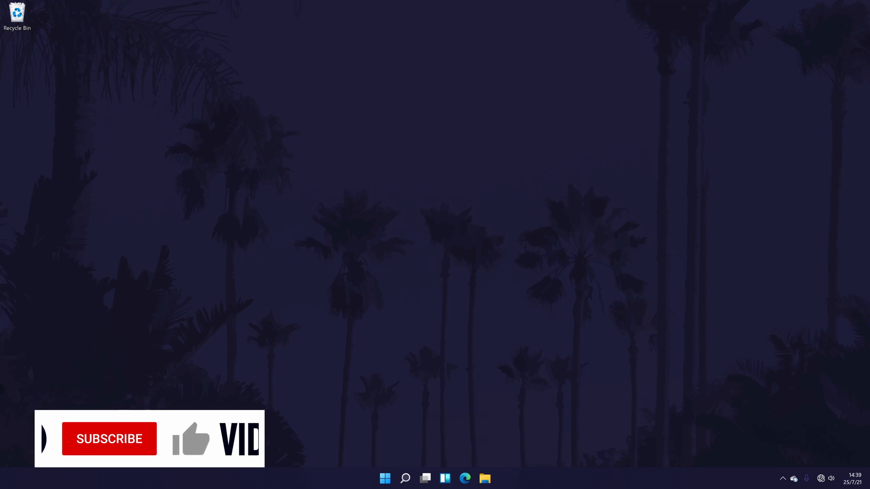
left_click(109, 439)
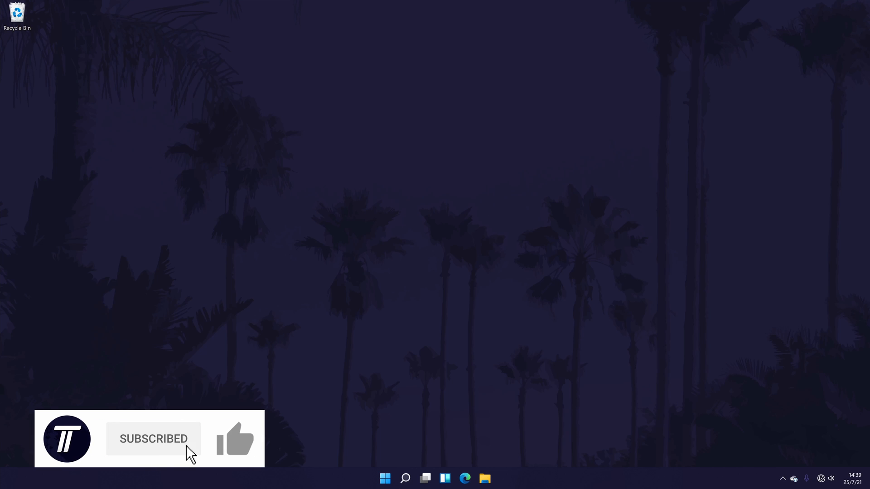
left_click(234, 439)
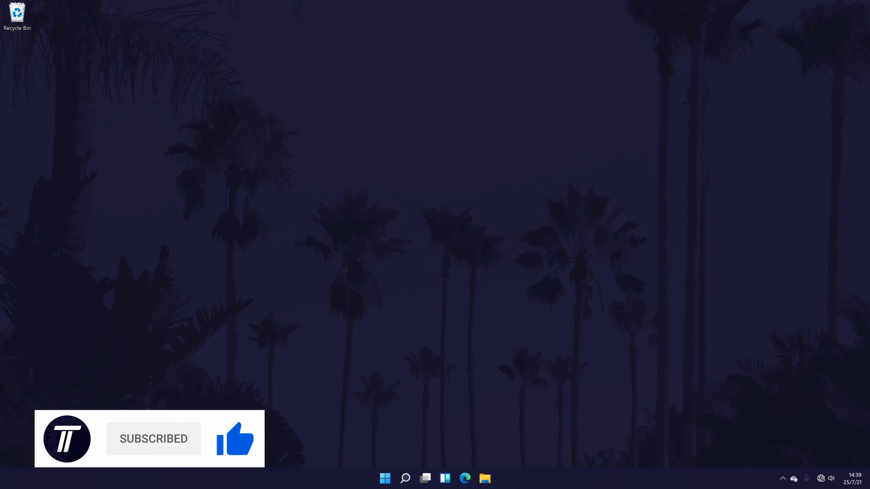